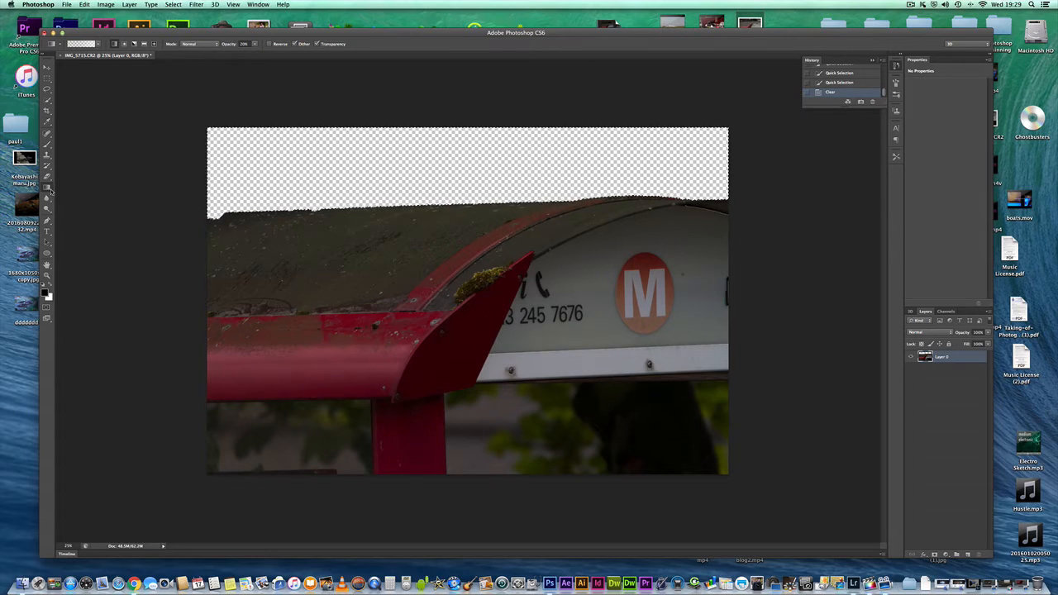
Switch to the Paint Bucket tool and set the foreground colour to near-black #040404.
left_click(47, 191)
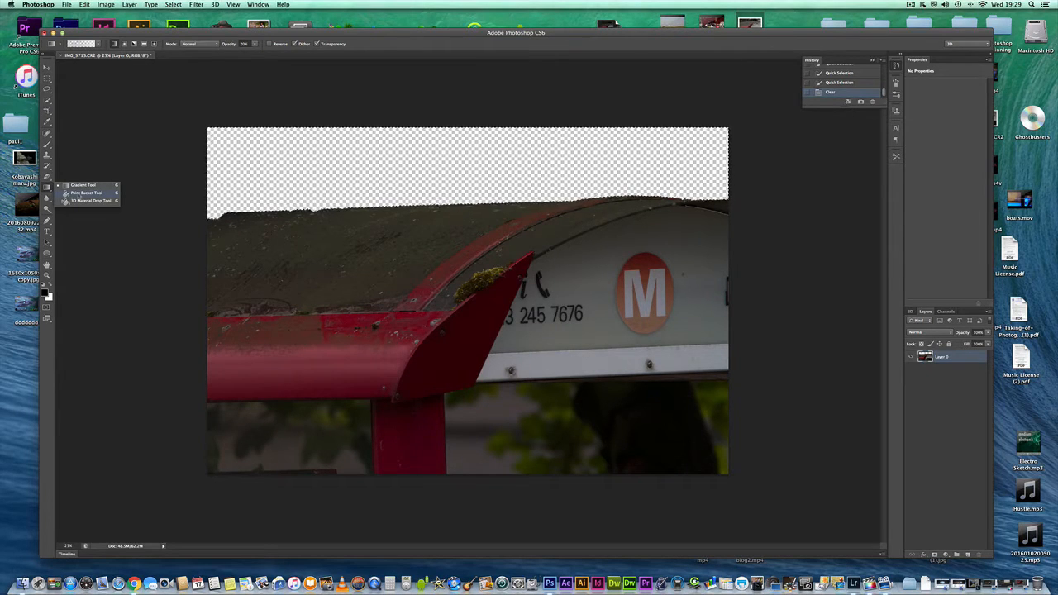
left_click(43, 291)
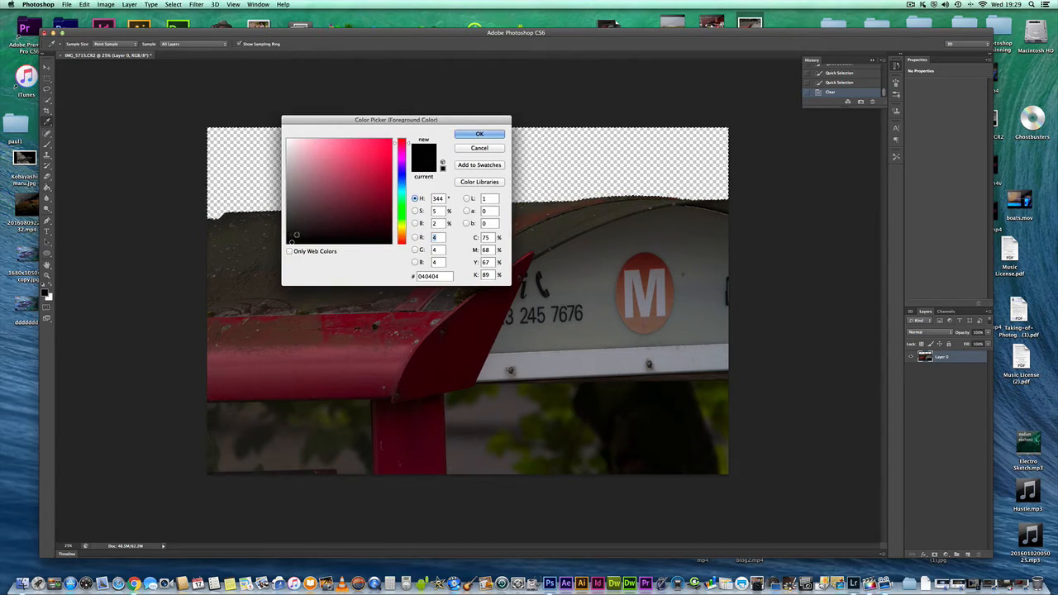
left_click(479, 134)
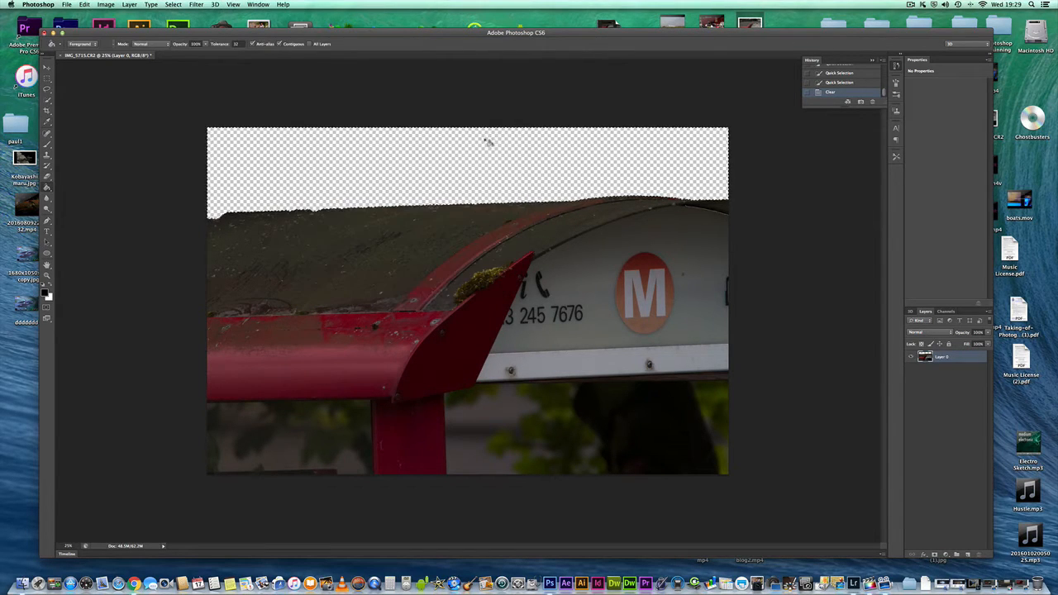